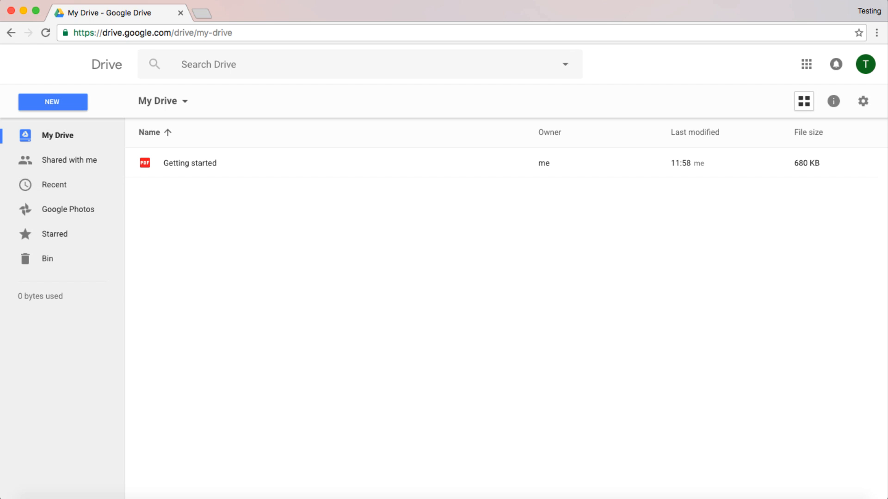
# Step: Open Drive's New menu to show creation options, including Google Forms
pyautogui.click(52, 101)
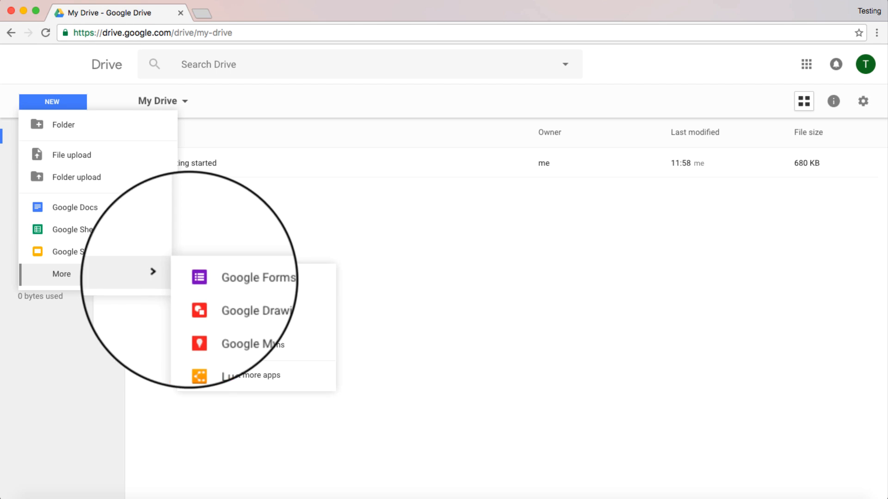
# Step: Start a blank form titled 'Test Form' and name its first question 'Upload a File'
pyautogui.click(258, 278)
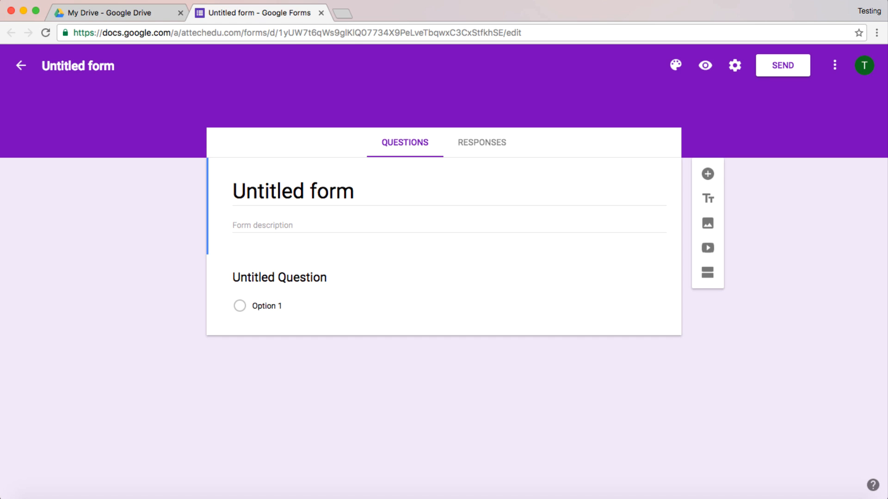
pyautogui.write('Test')
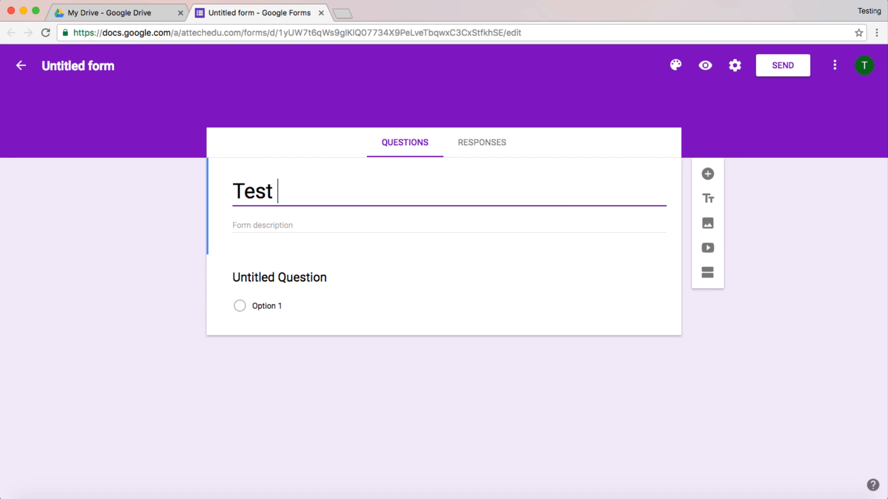
pyautogui.write('F')
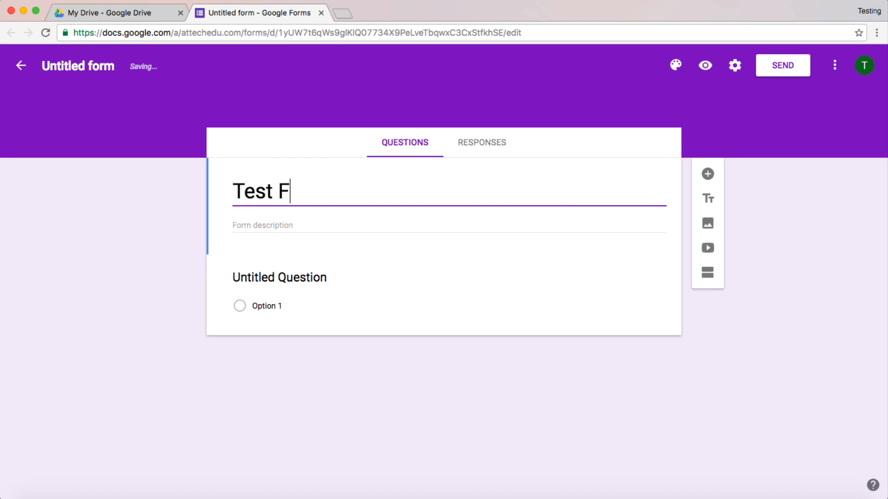
pyautogui.click(279, 287)
pyautogui.write('U')
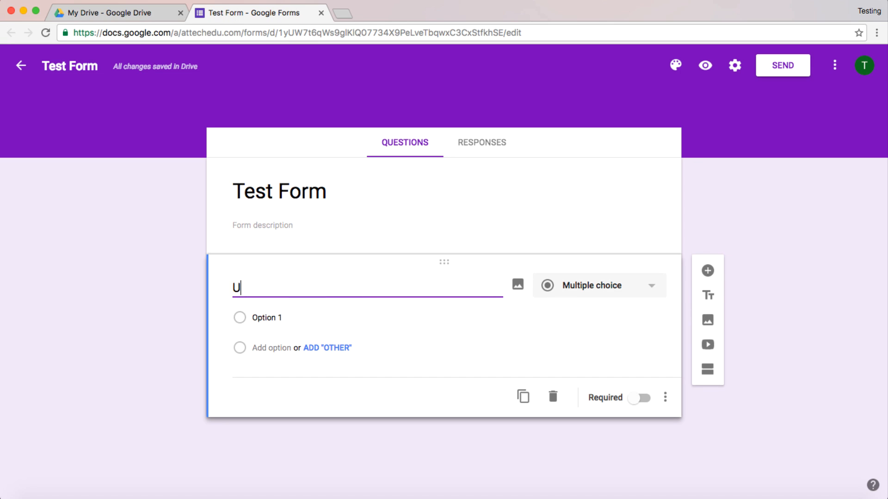
pyautogui.write('pload a File')
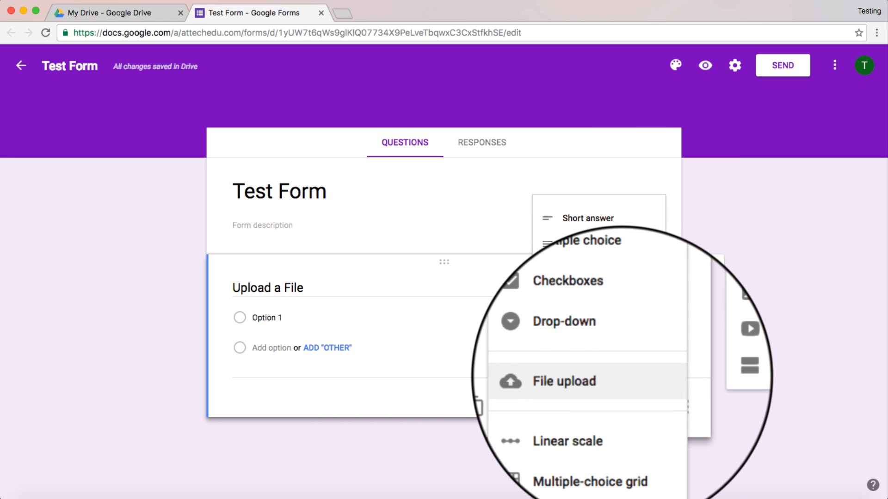
# Step: Set 'Upload a File' to the File upload type, allowing Drive uploads, with a 10 MB limit
pyautogui.click(563, 380)
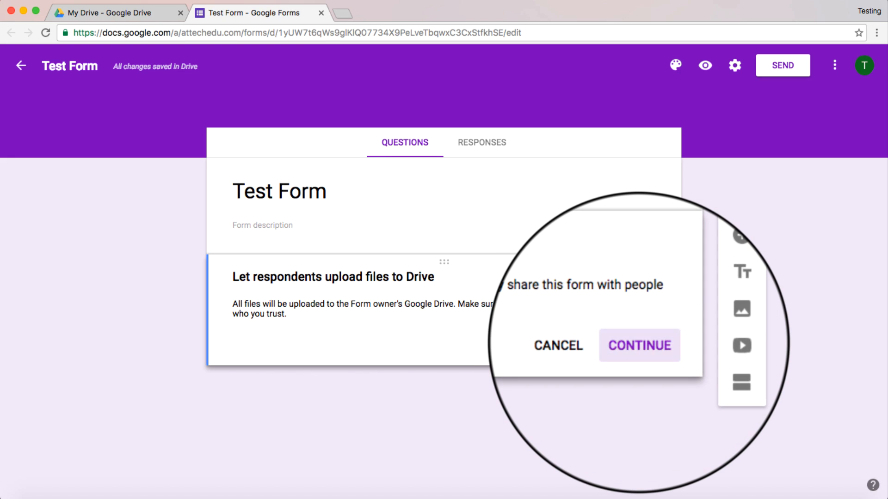
pyautogui.click(639, 345)
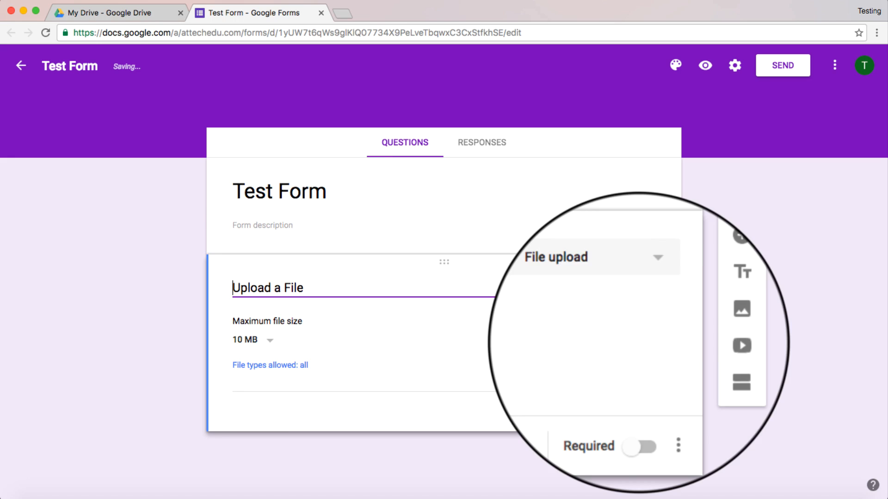
pyautogui.click(252, 339)
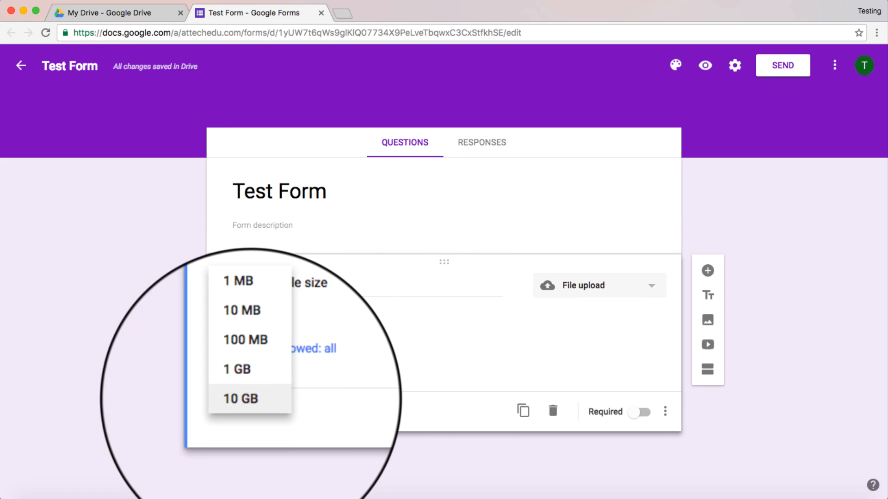
pyautogui.click(240, 310)
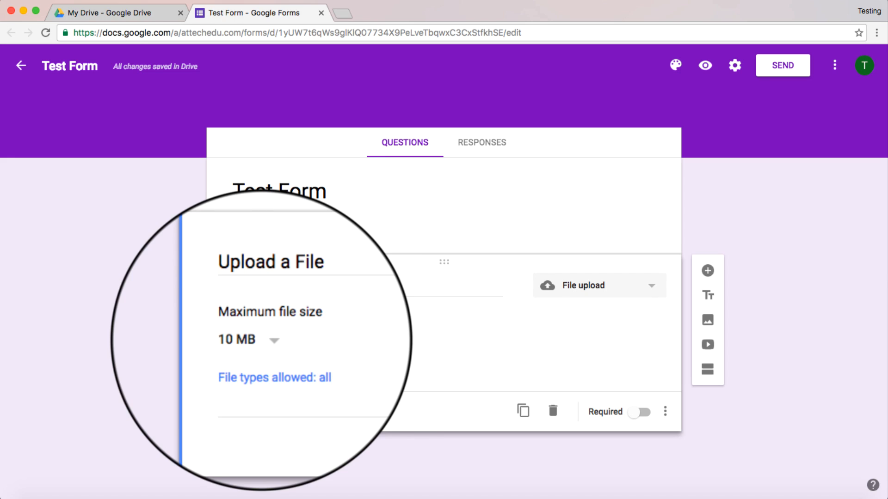
pyautogui.click(275, 377)
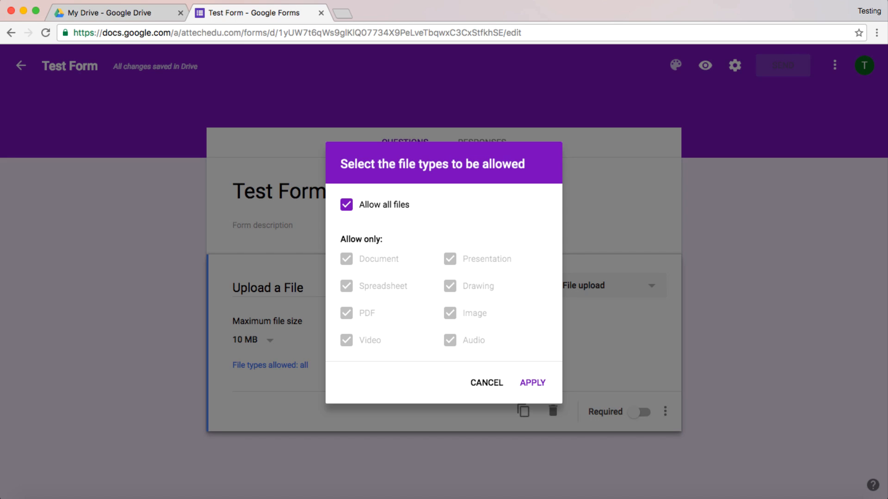
pyautogui.click(531, 382)
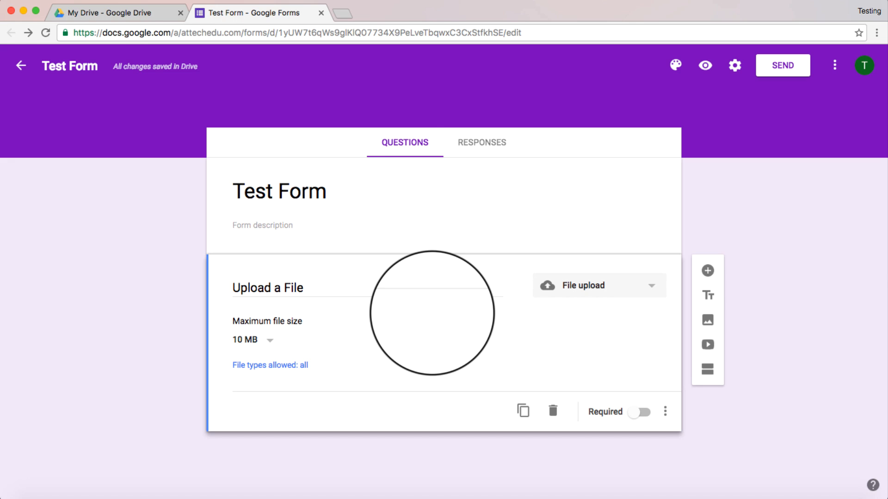
# Step: Link responses to a new 'Test Form (Responses)' spreadsheet and return to the Questions tab
pyautogui.click(482, 142)
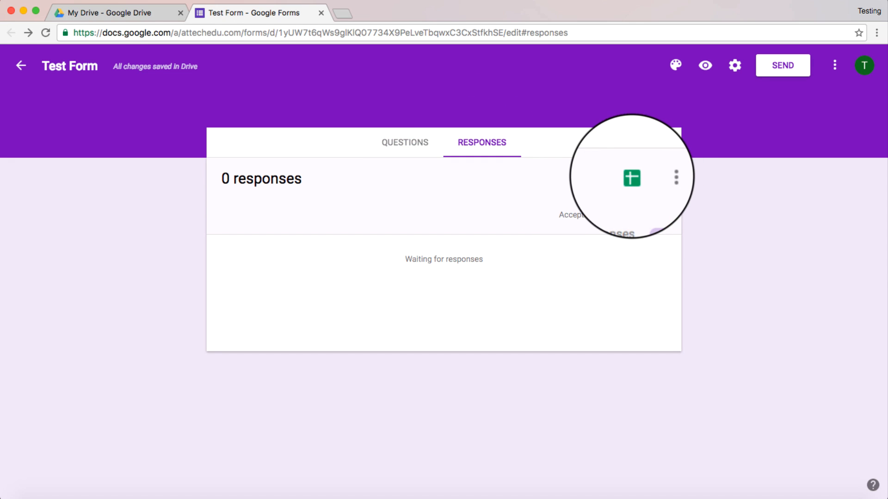
pyautogui.click(631, 177)
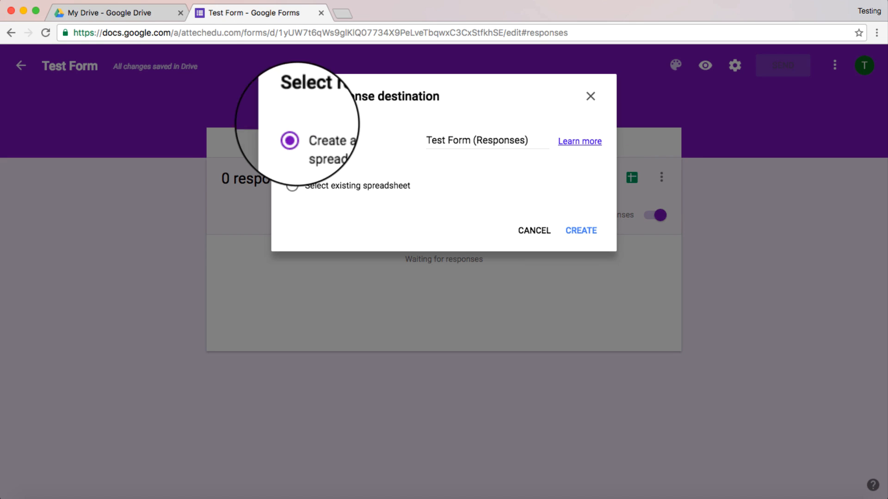
pyautogui.click(580, 230)
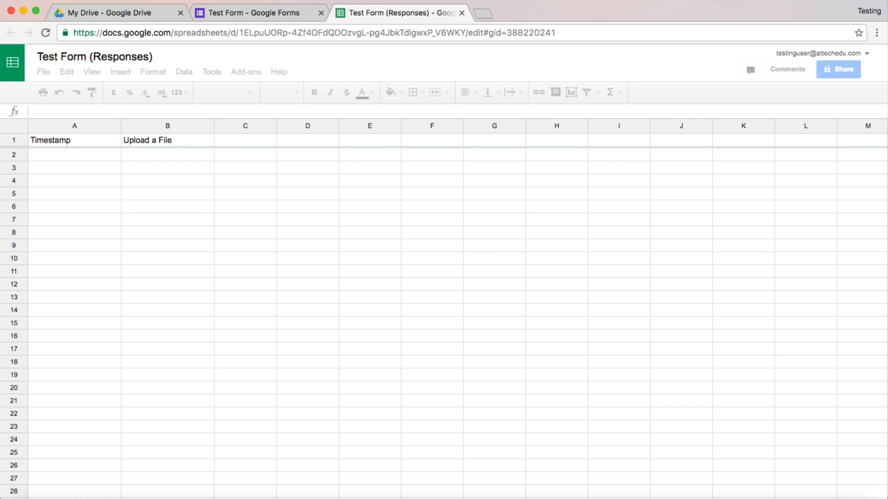
pyautogui.click(252, 12)
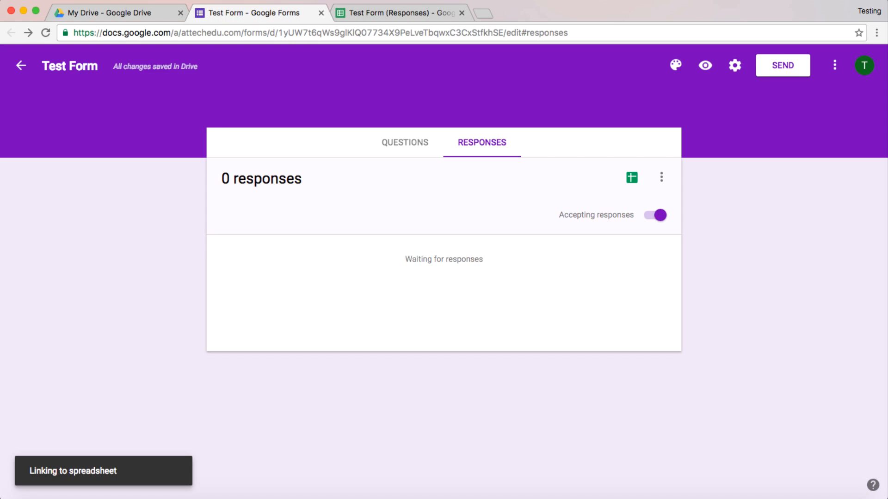
pyautogui.click(404, 142)
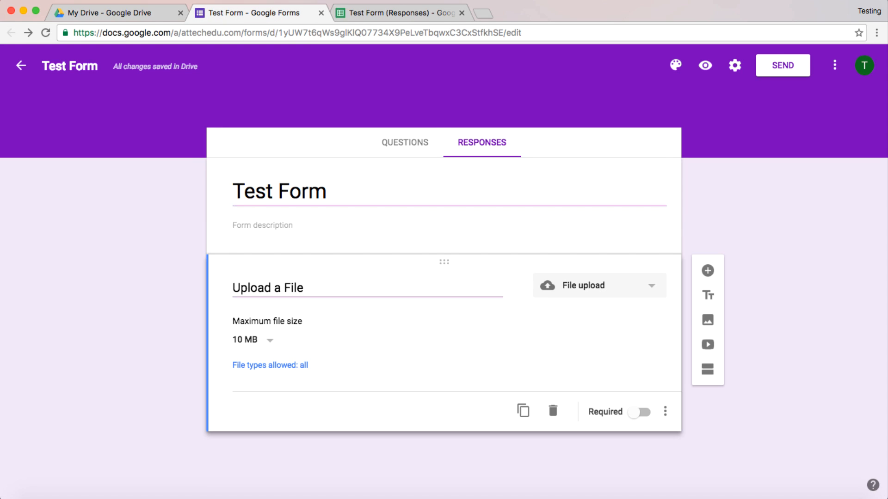
pyautogui.click(404, 142)
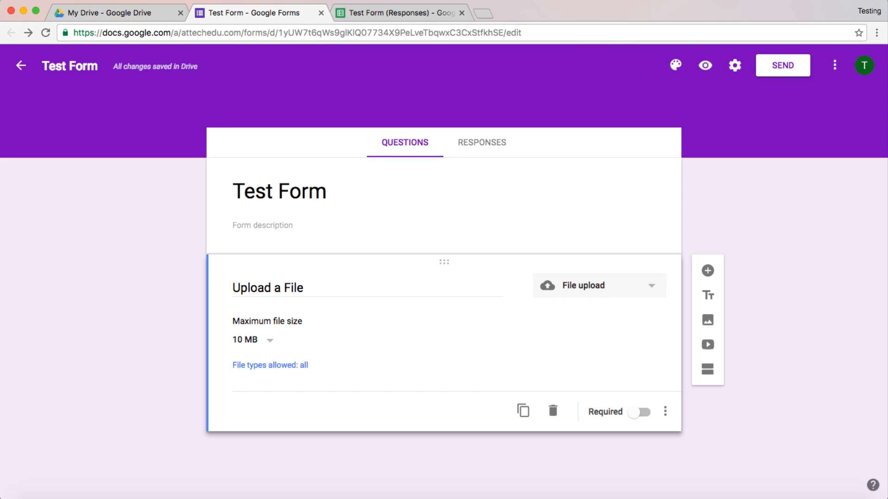
pyautogui.moveTo(704, 65)
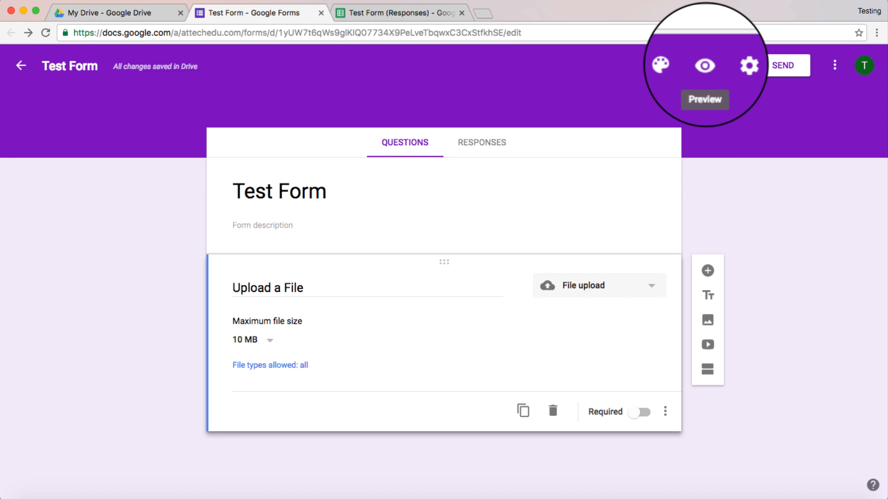
# Step: Preview the form and attach the Getting started PDF from My Drive to 'Upload a File'
pyautogui.click(704, 65)
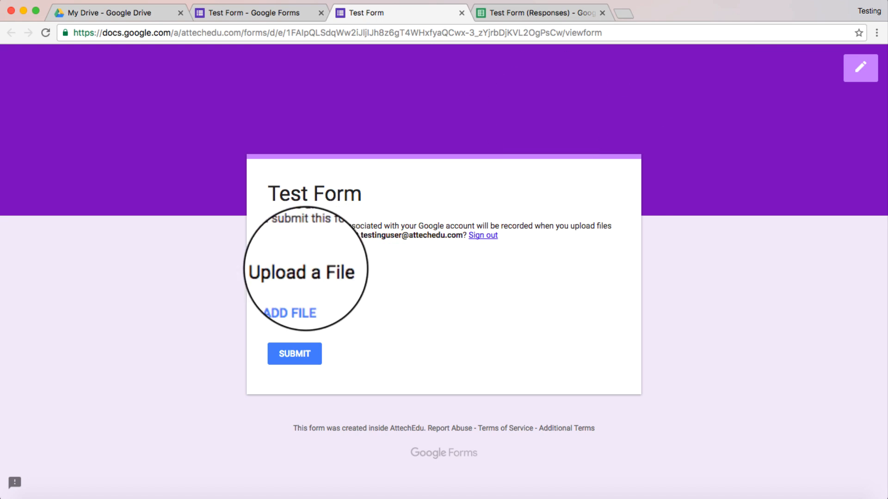
pyautogui.click(289, 313)
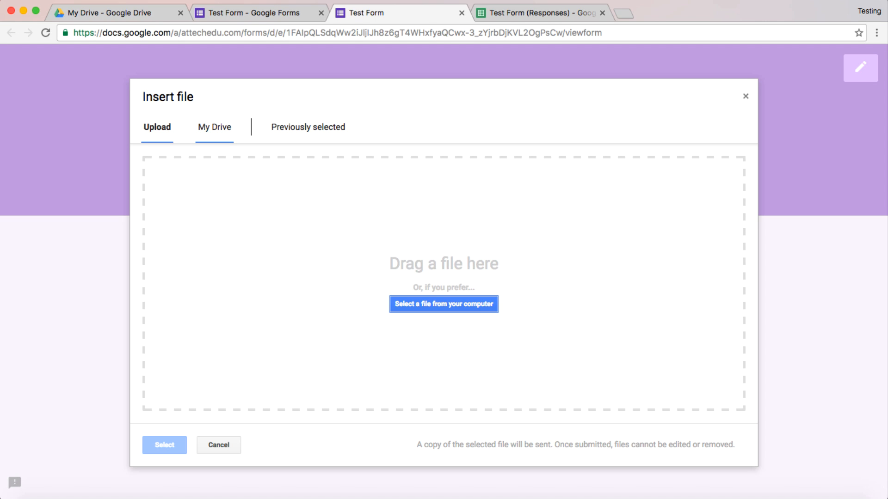
pyautogui.click(214, 127)
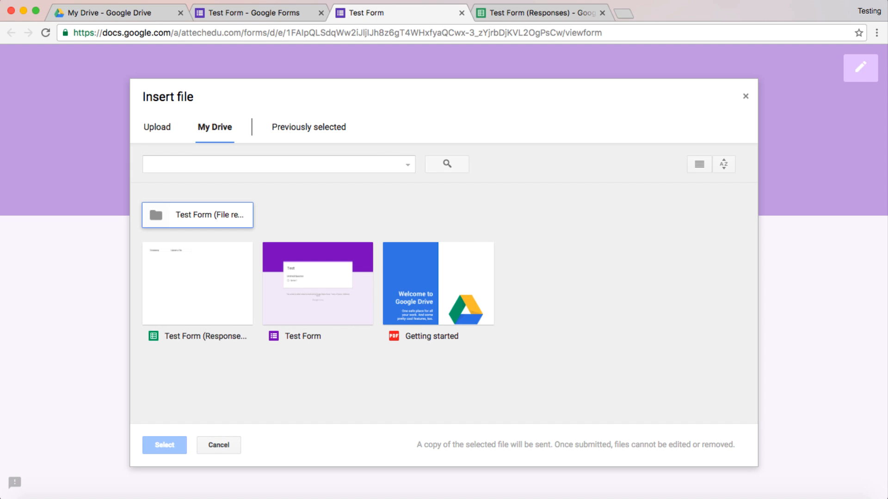
pyautogui.click(437, 283)
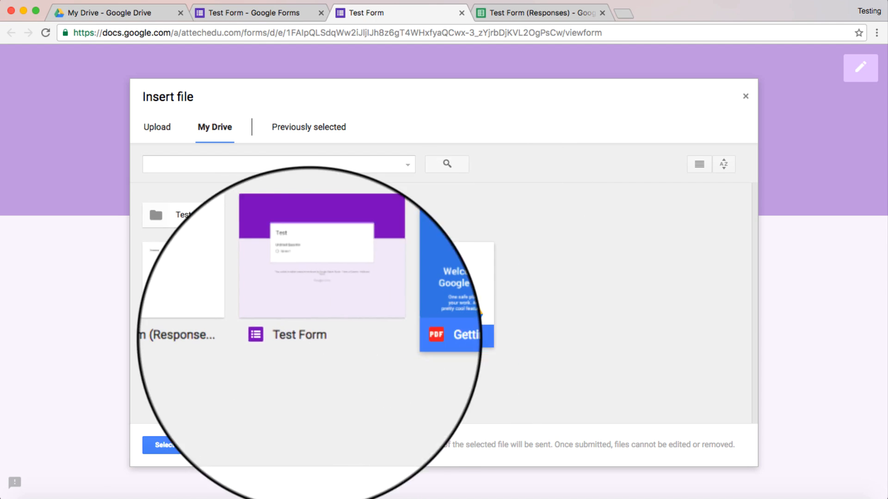
pyautogui.click(164, 444)
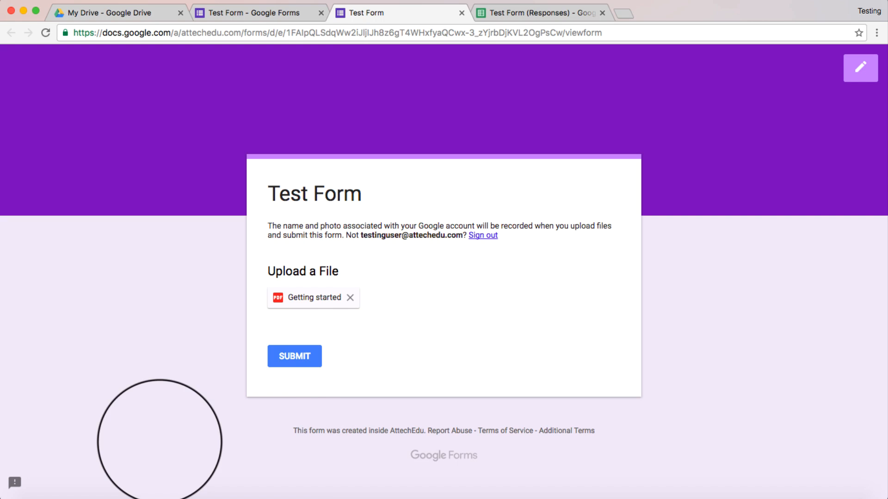
# Step: Submit the test response with the attached PDF
pyautogui.click(294, 356)
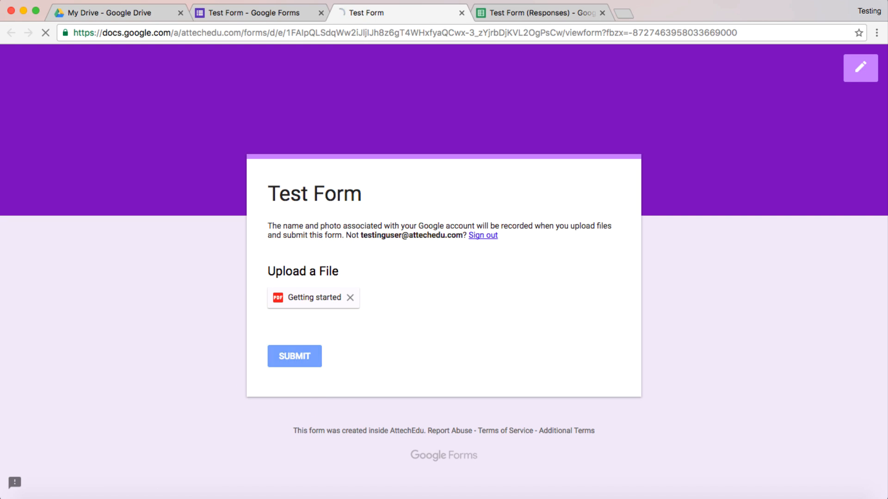
pyautogui.click(294, 356)
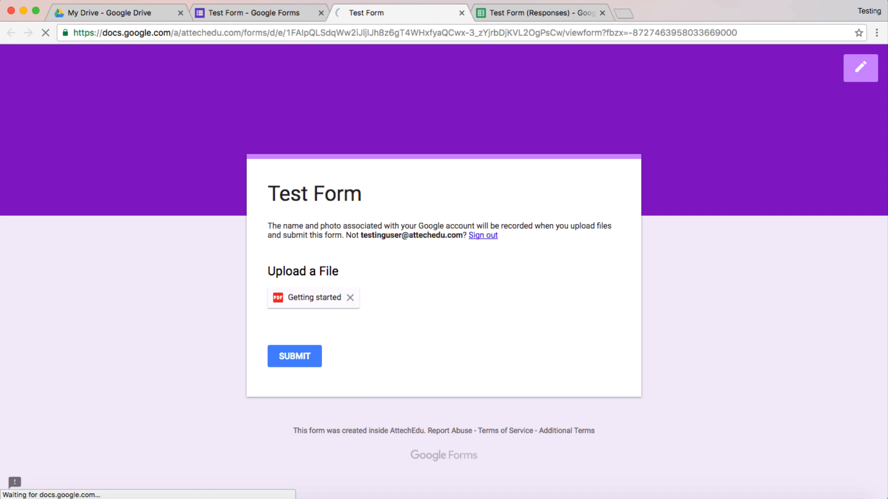
pyautogui.click(294, 356)
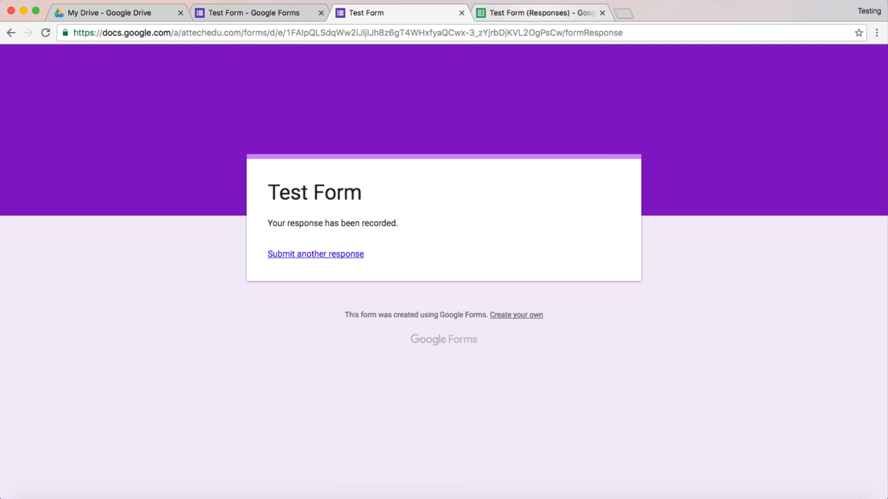
# Step: Submit another form response with Transport.jpg attached to 'Upload a File'
pyautogui.click(538, 12)
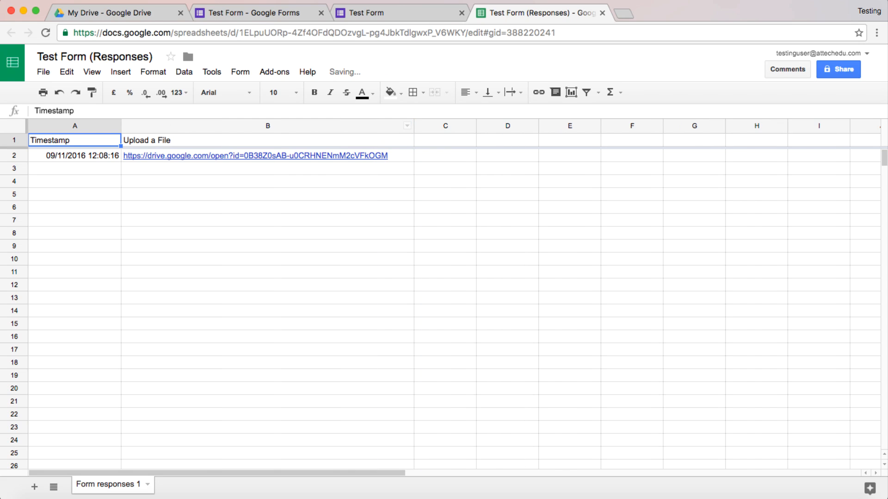
pyautogui.click(399, 12)
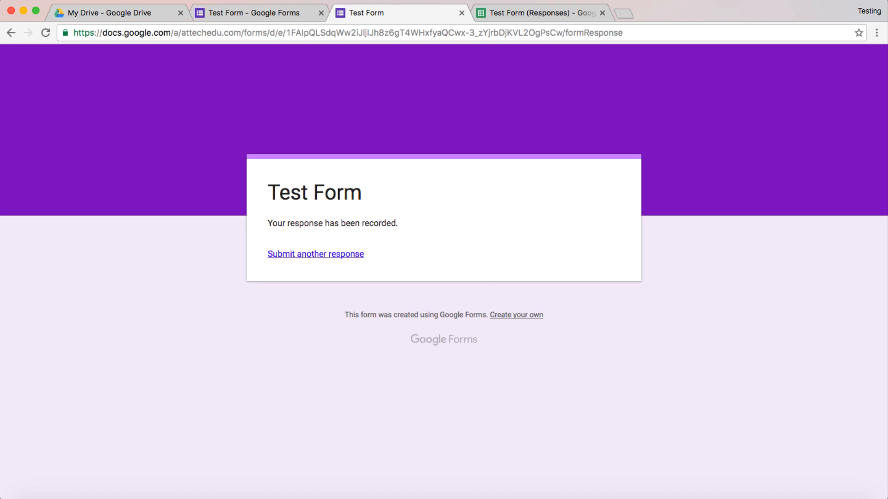
pyautogui.click(315, 254)
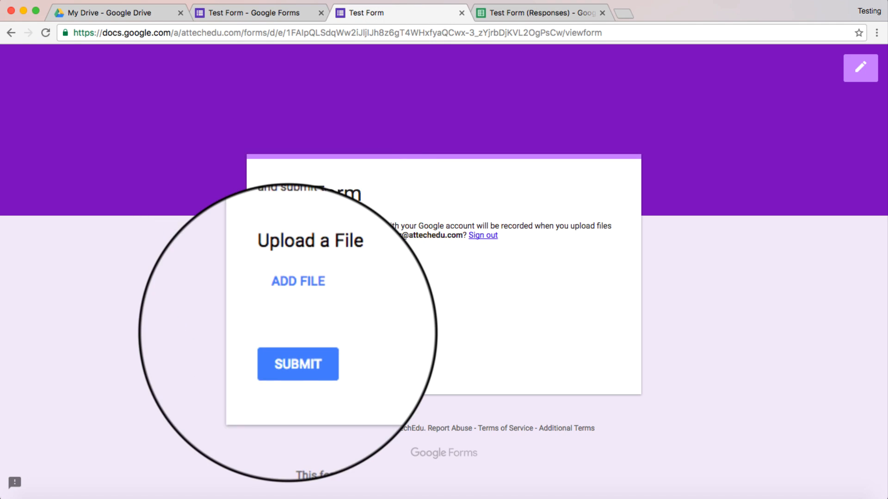
pyautogui.click(297, 282)
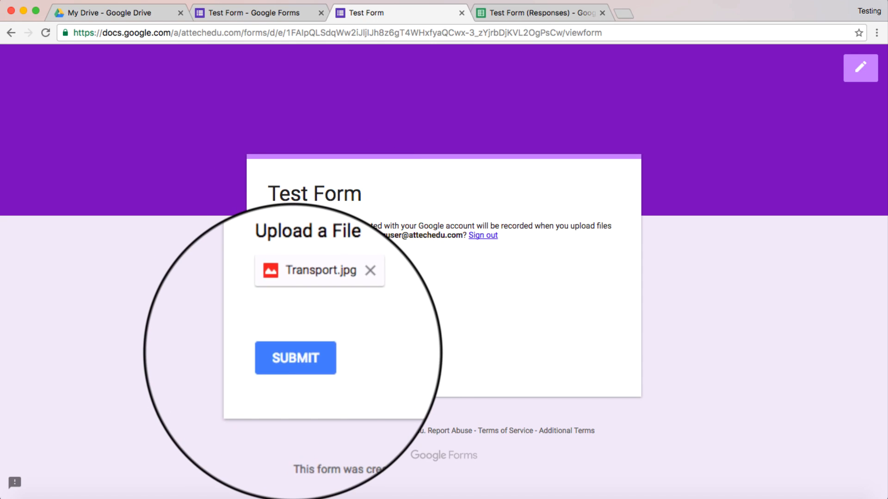
pyautogui.click(295, 358)
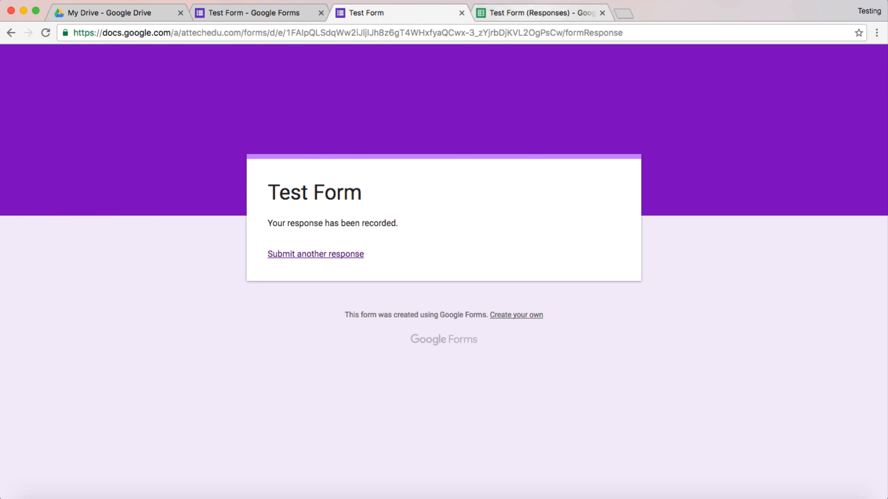
# Step: Inspect the uploaded file links in the Test Form (Responses) sheet, starting at B2
pyautogui.click(537, 13)
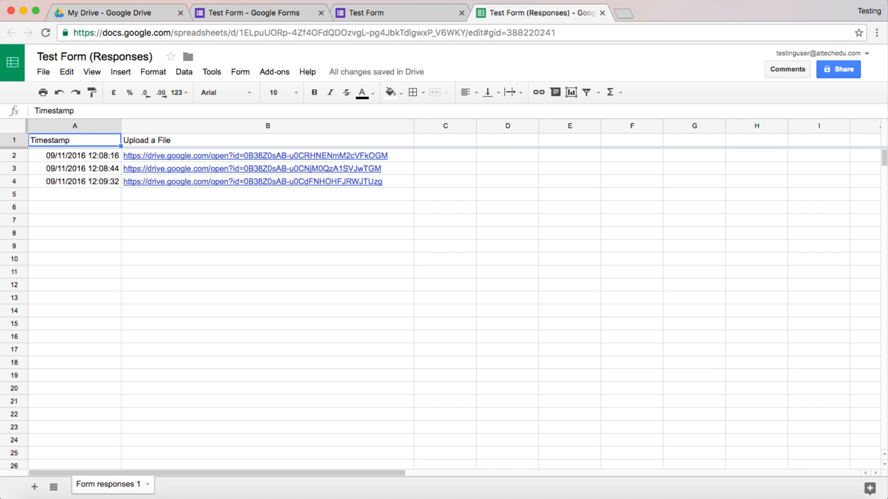
pyautogui.click(266, 219)
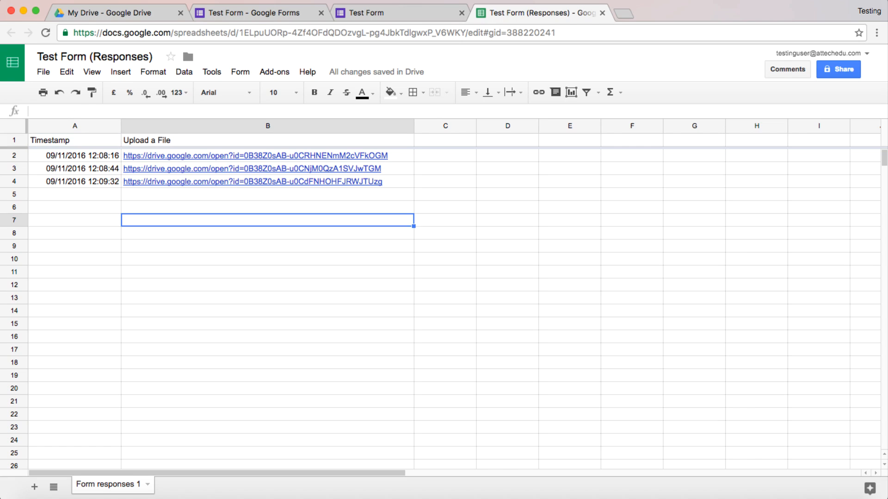
pyautogui.moveTo(255, 156)
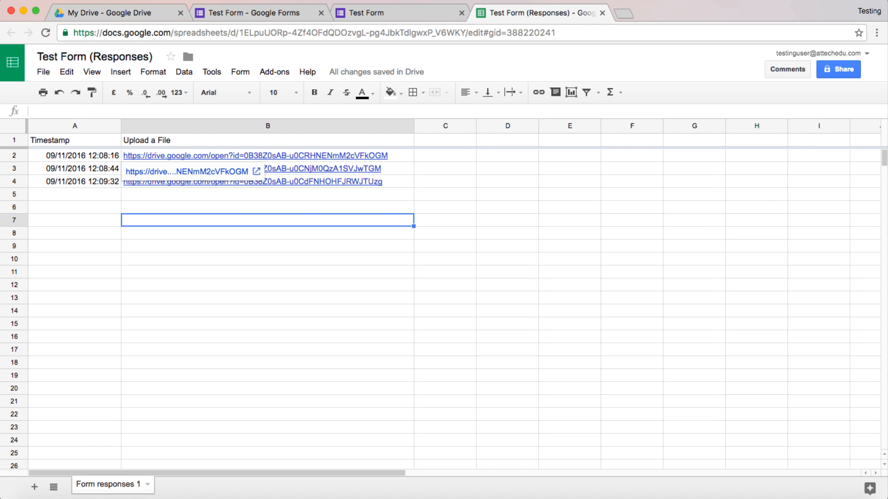
pyautogui.click(266, 155)
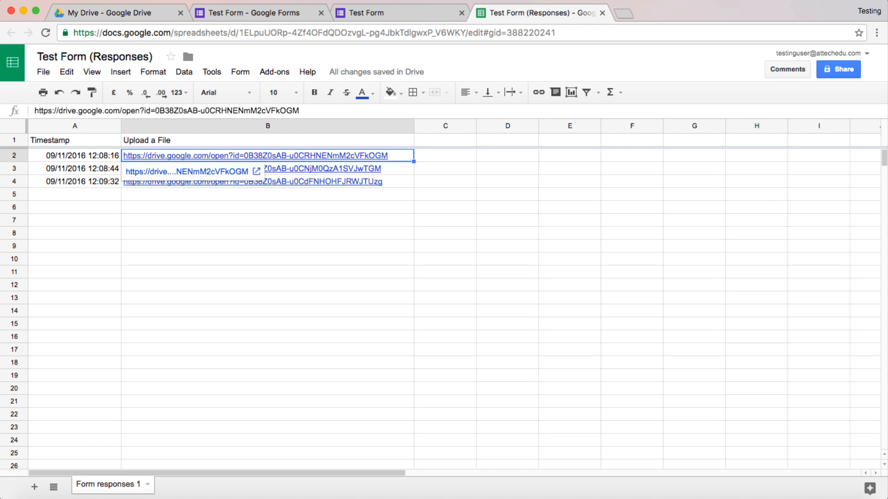
pyautogui.moveTo(249, 155)
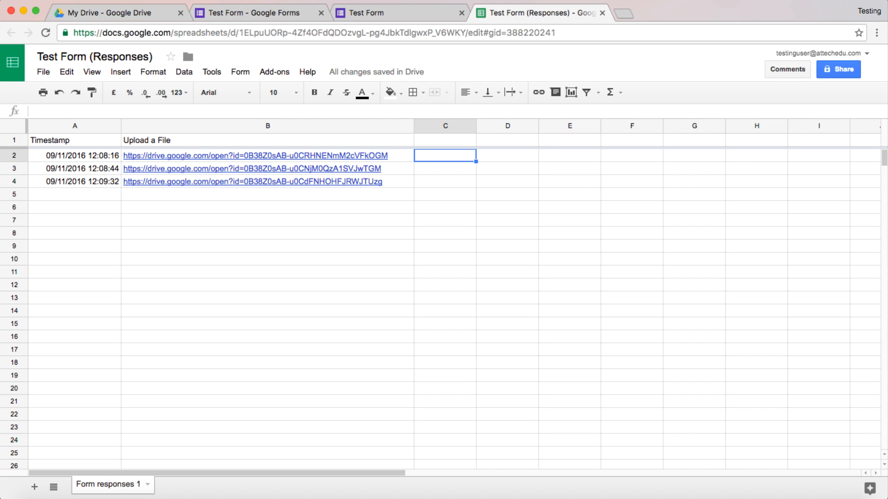
# Step: In My Drive, open Test Form (File responses), then its Upload a File (File responses) subfolder
pyautogui.click(113, 12)
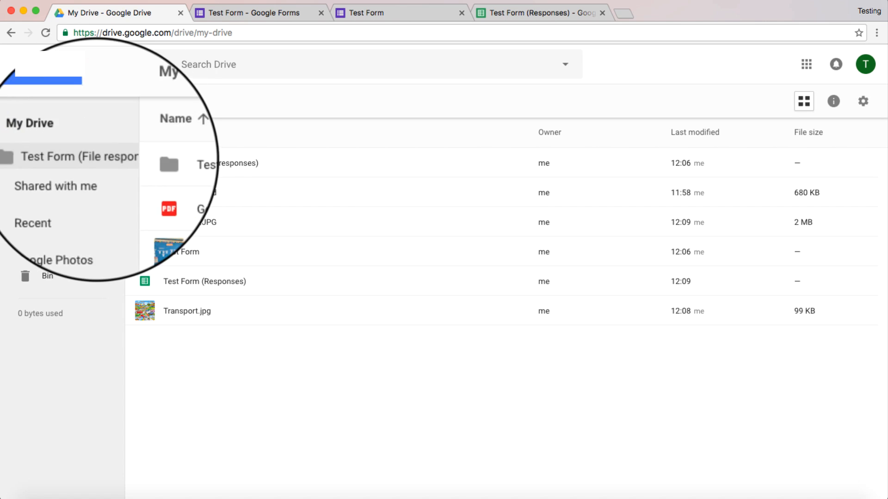
pyautogui.click(183, 252)
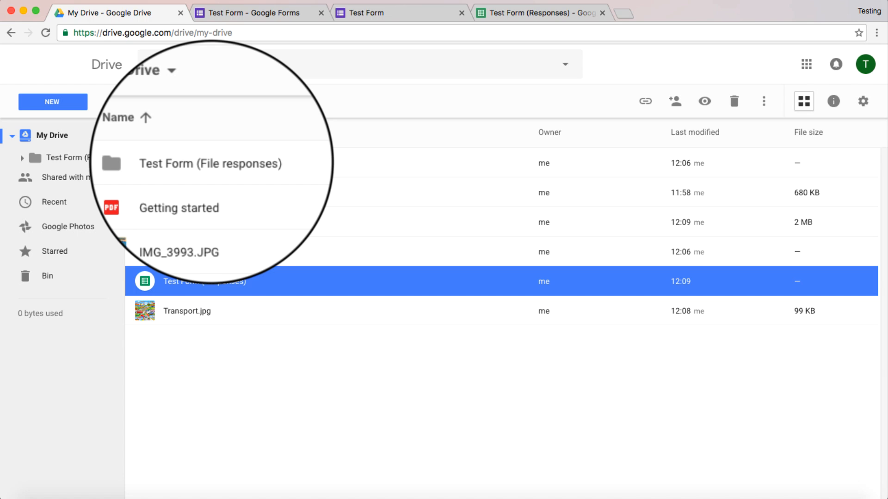
pyautogui.doubleClick(210, 163)
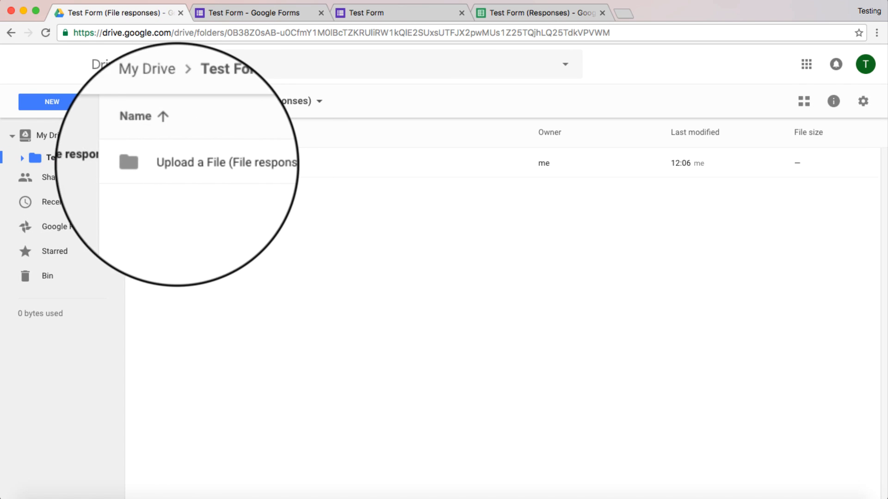
pyautogui.click(227, 163)
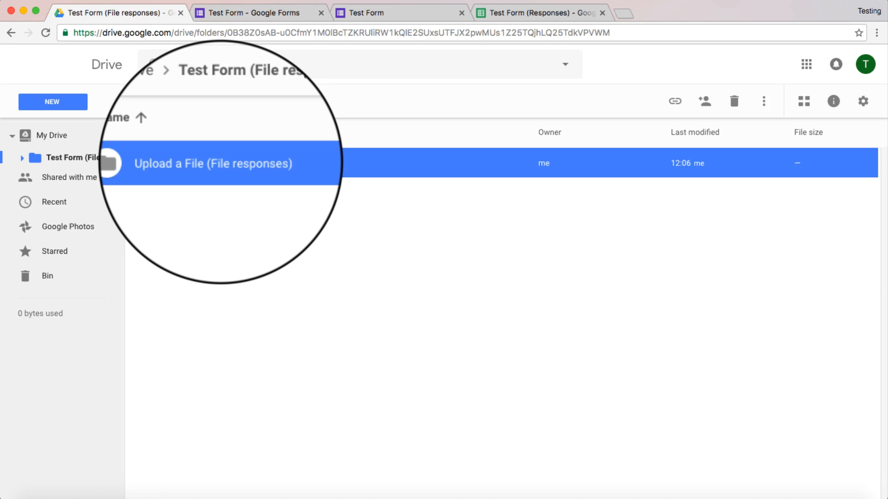
pyautogui.doubleClick(214, 163)
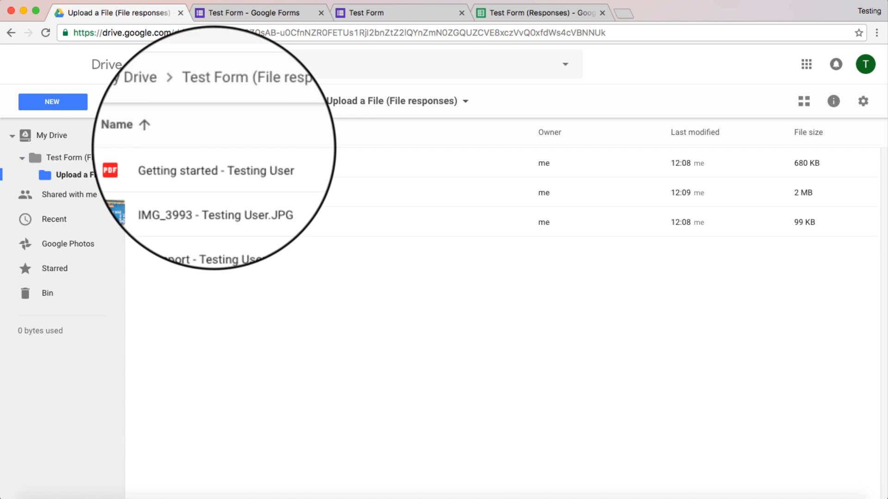
pyautogui.click(51, 134)
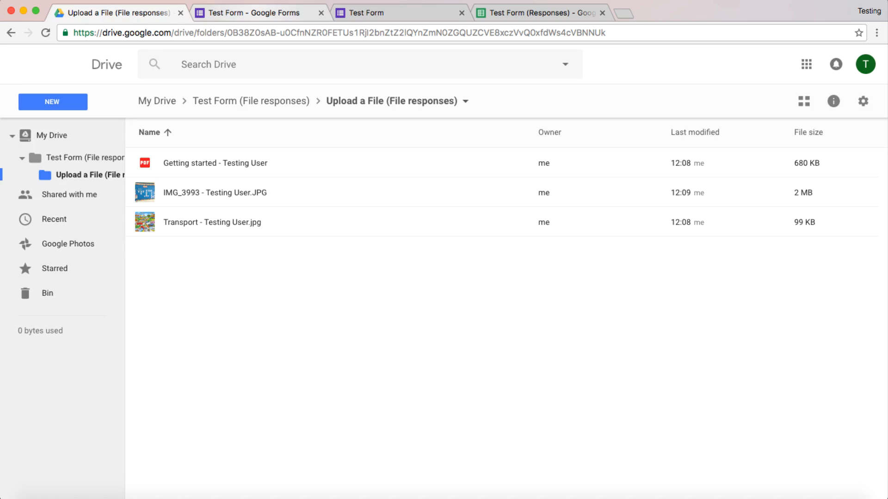
# Step: Add a second question as a File upload question, allowing Drive uploads
pyautogui.click(252, 13)
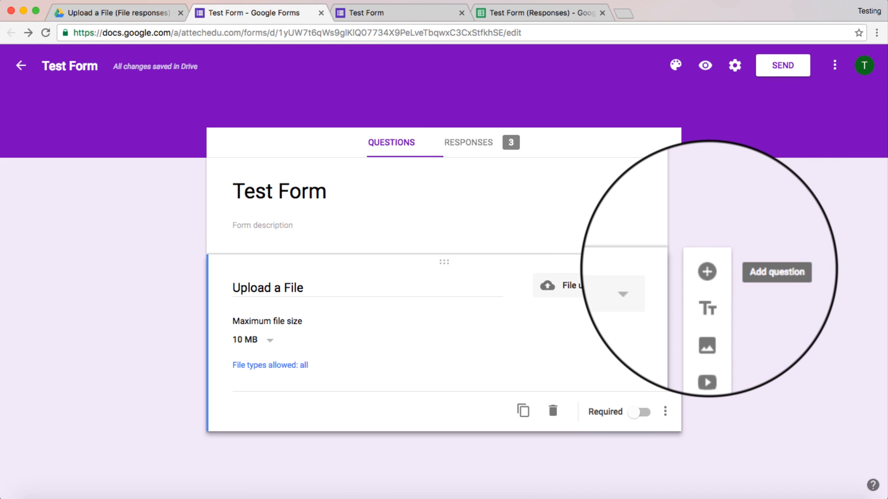
pyautogui.click(706, 271)
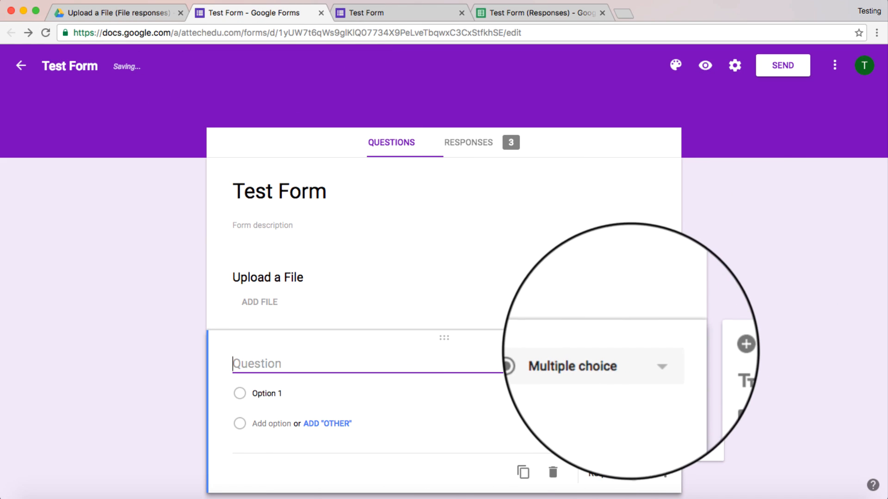
pyautogui.click(591, 365)
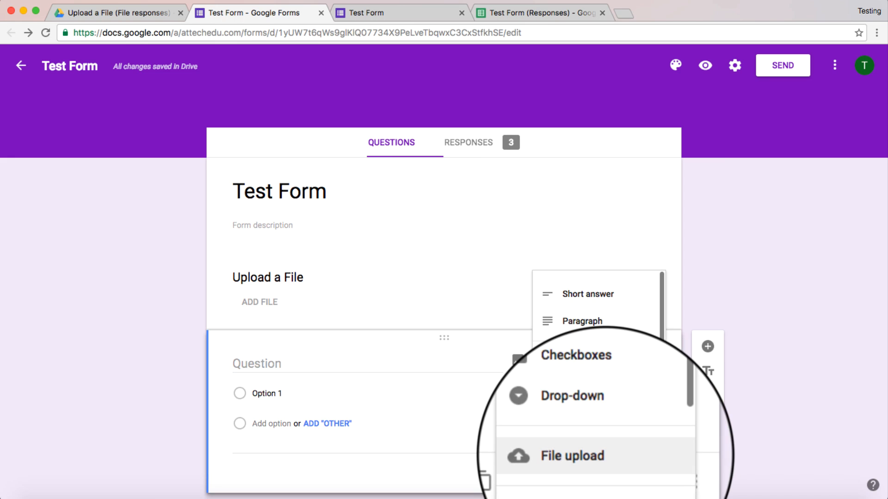
pyautogui.click(572, 456)
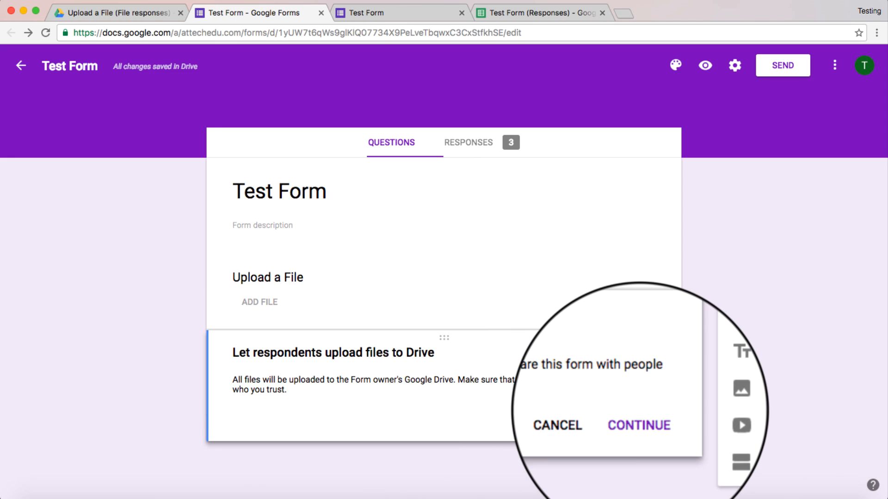
pyautogui.click(638, 426)
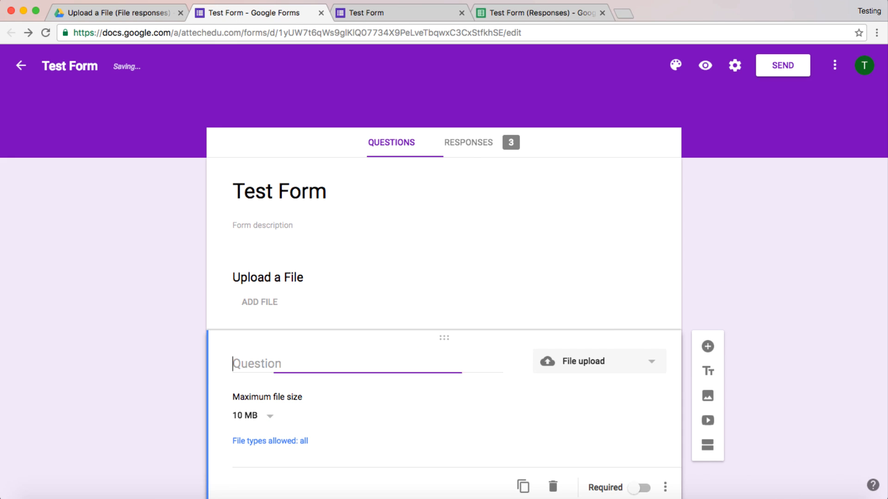
# Step: Title the question 'Upload your CV' and set its maximum file size to 100 MB
pyautogui.write('Upl')
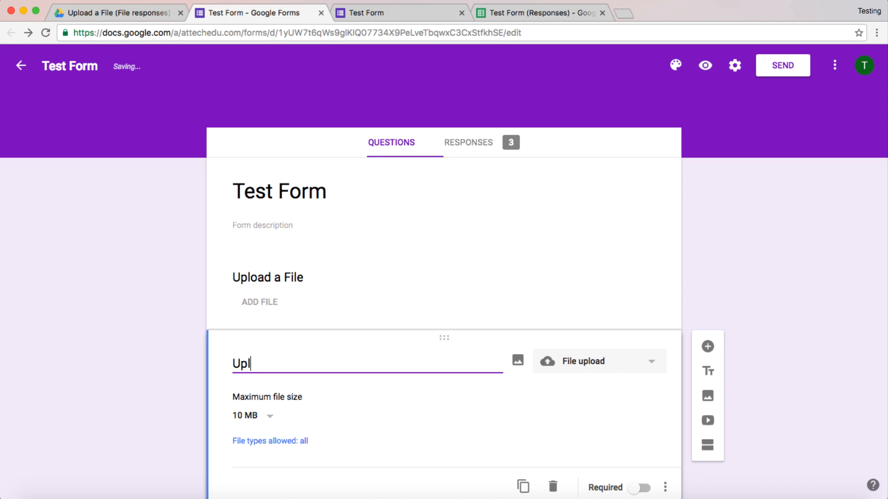
pyautogui.write('oad your')
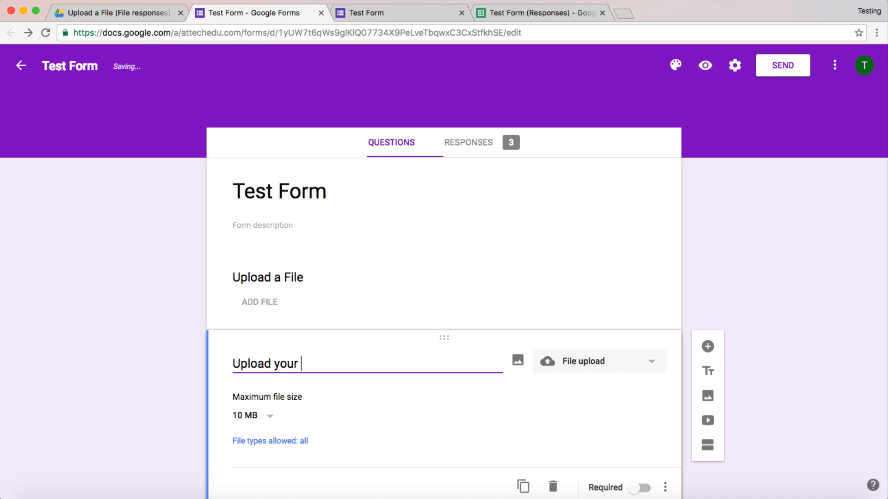
pyautogui.write('CV')
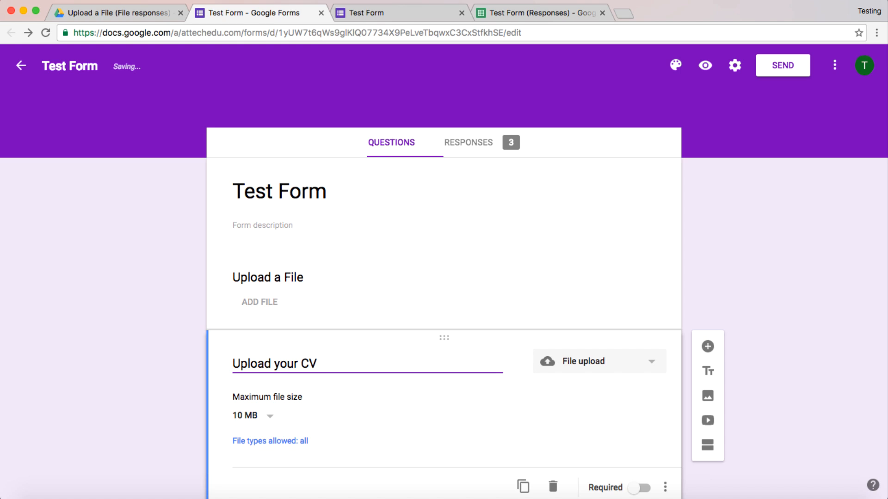
pyautogui.click(245, 415)
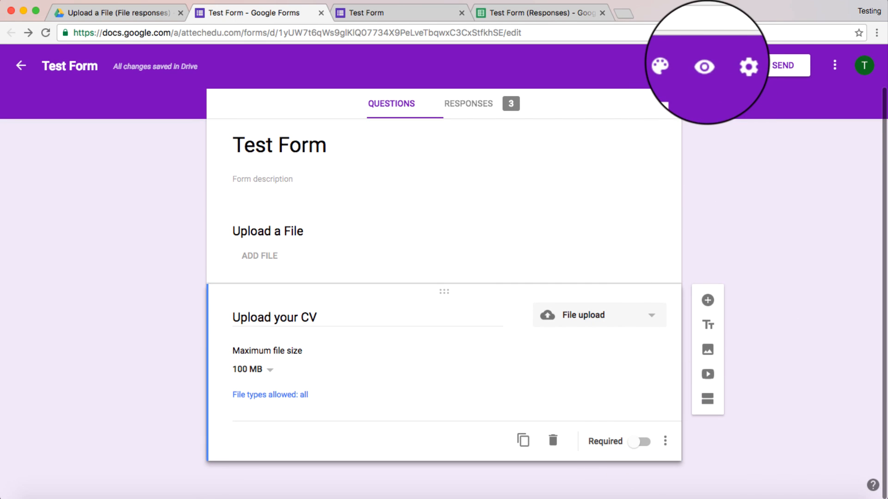
# Step: Preview the form, attach Transport.jpg and IMG_3993.JPG to the two questions, and submit
pyautogui.click(704, 66)
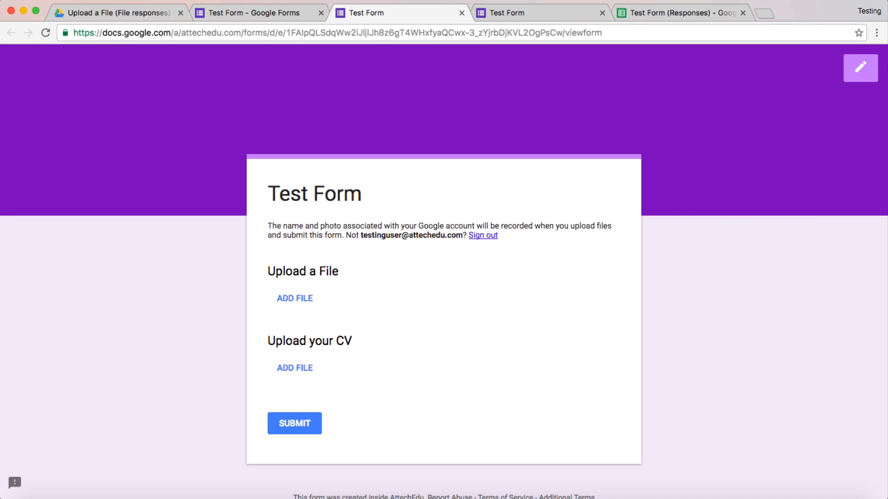
pyautogui.click(294, 298)
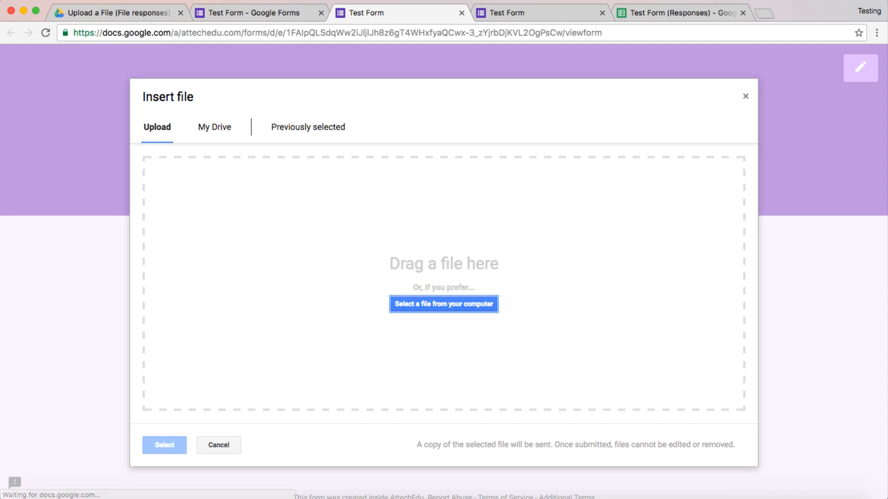
pyautogui.click(443, 304)
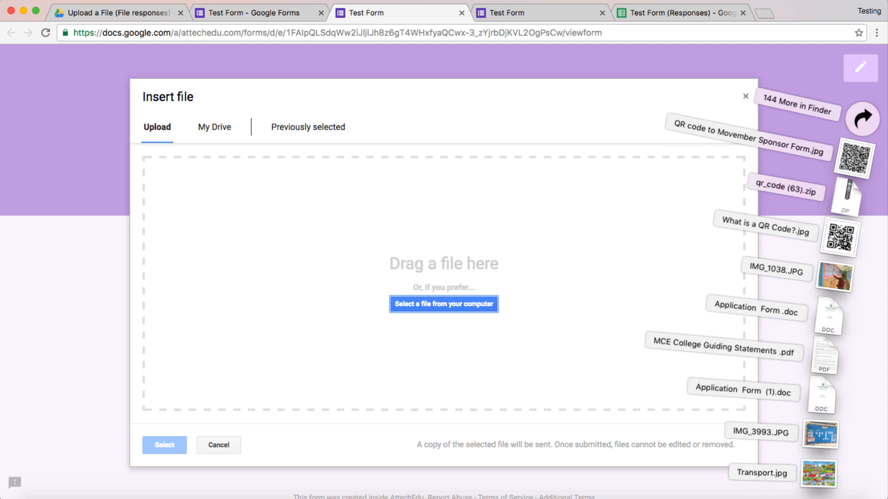
pyautogui.click(444, 304)
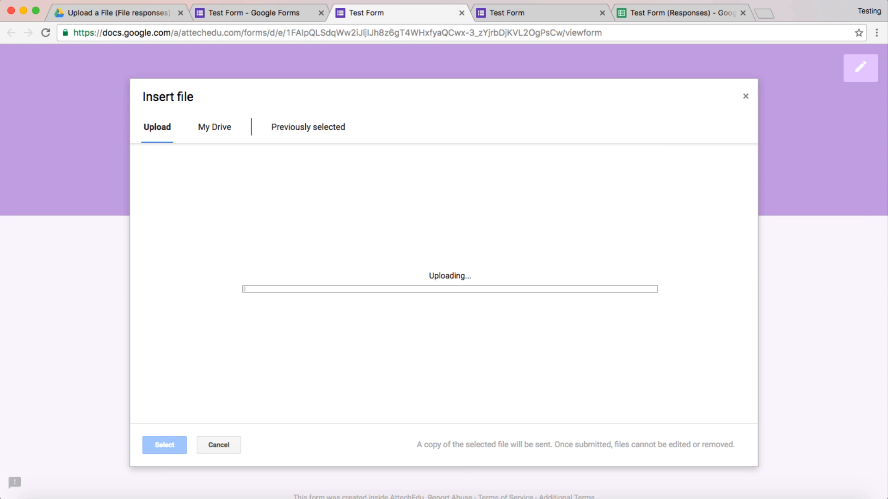
pyautogui.click(164, 445)
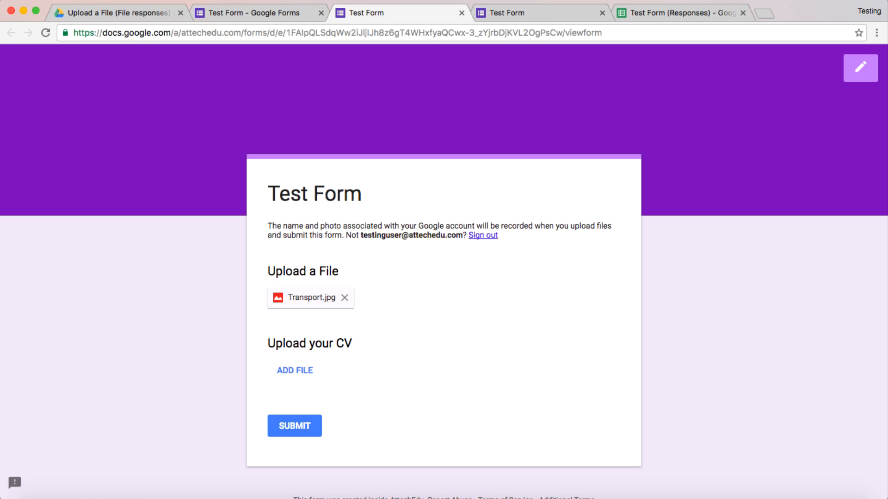
pyautogui.click(294, 371)
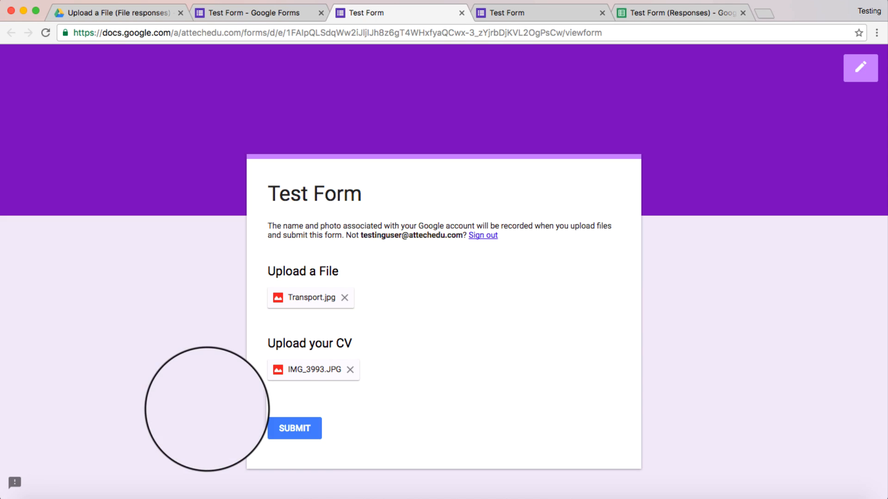
pyautogui.click(294, 428)
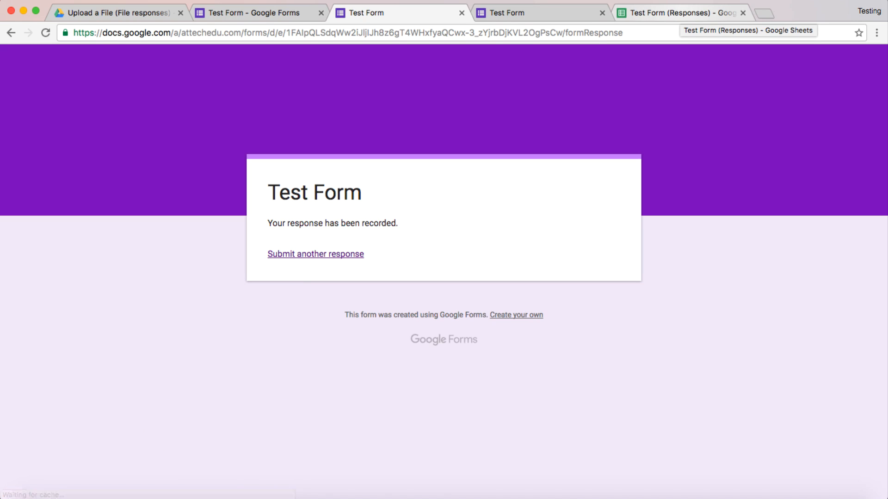
# Step: Review the new CV link in the responses spreadsheet, then go to the file responses folder
pyautogui.click(678, 12)
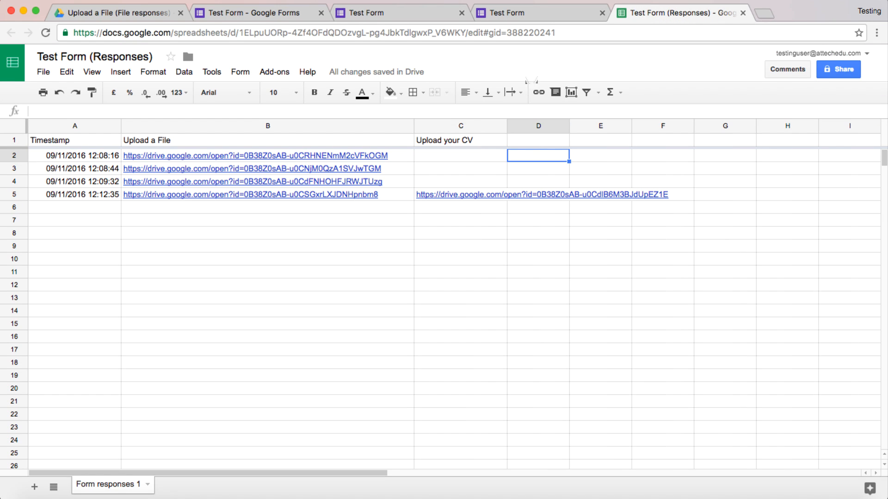
pyautogui.click(267, 139)
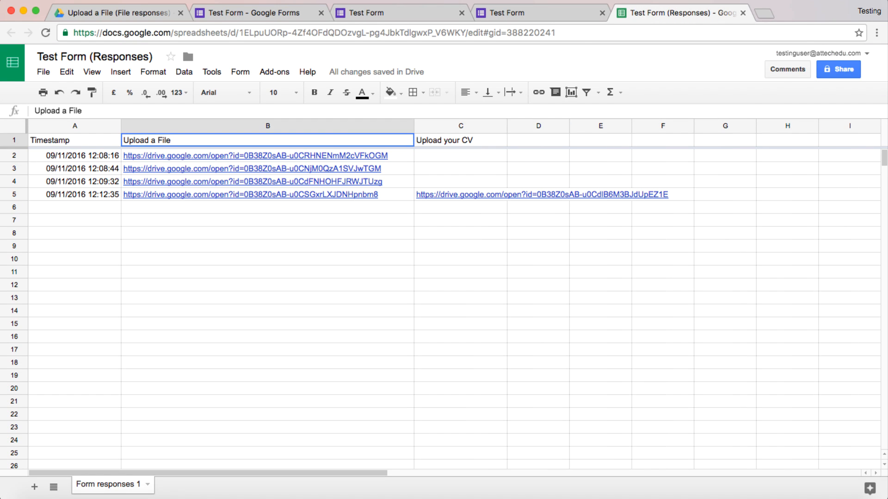
pyautogui.click(459, 140)
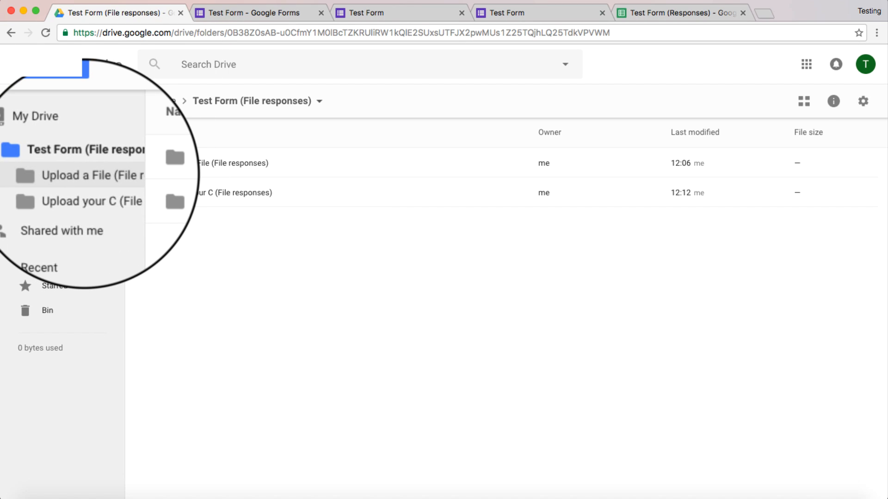
# Step: Compare the Upload a File and Upload your CV subfolders, ending on the CV folder with IMG_3993
pyautogui.click(91, 175)
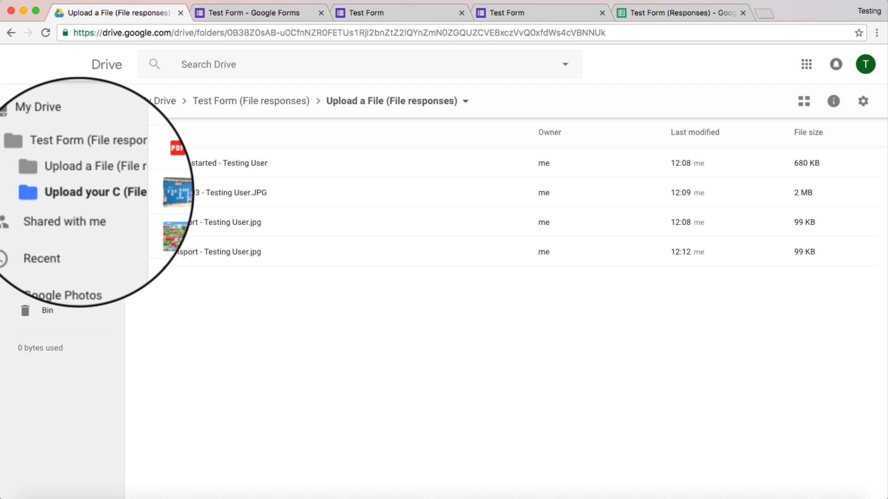
pyautogui.click(95, 192)
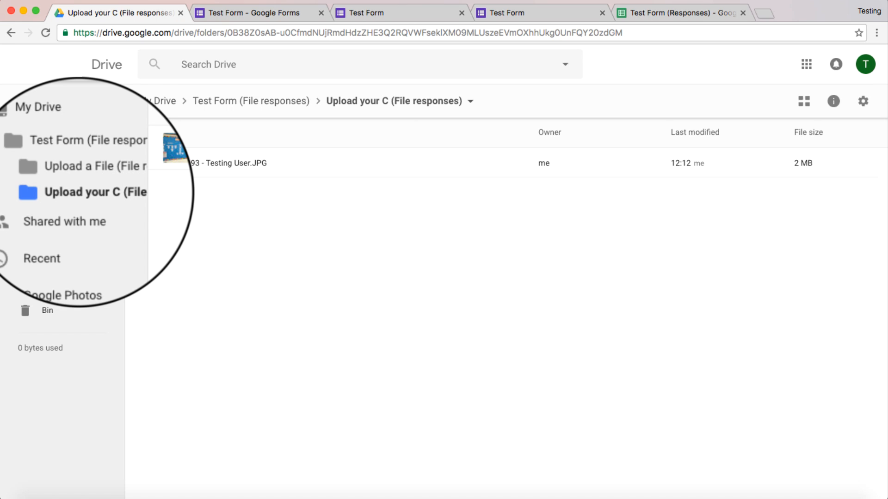
pyautogui.click(95, 166)
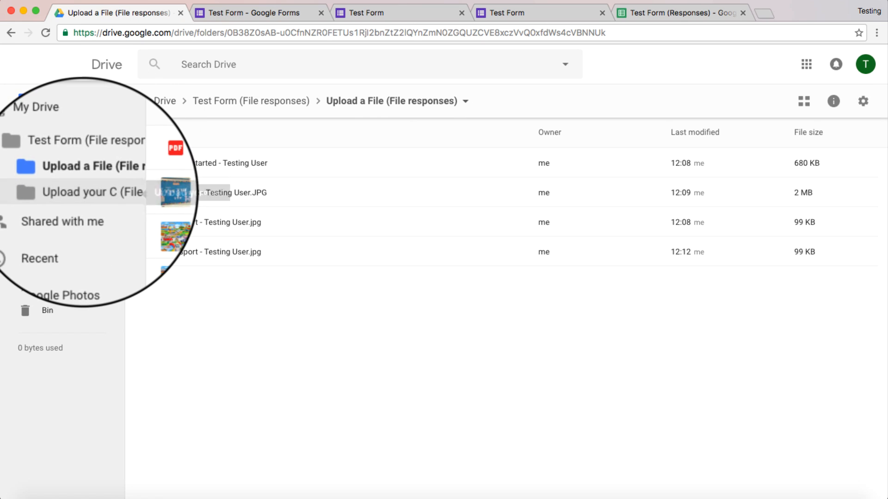
pyautogui.click(94, 192)
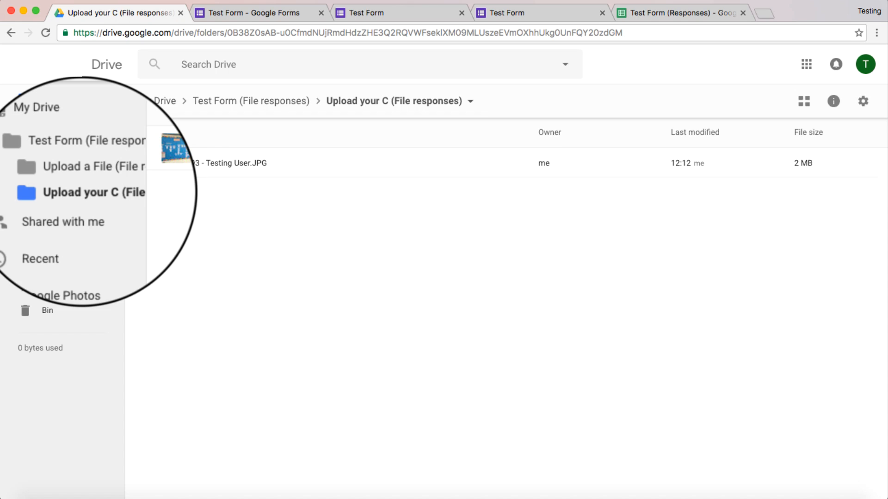